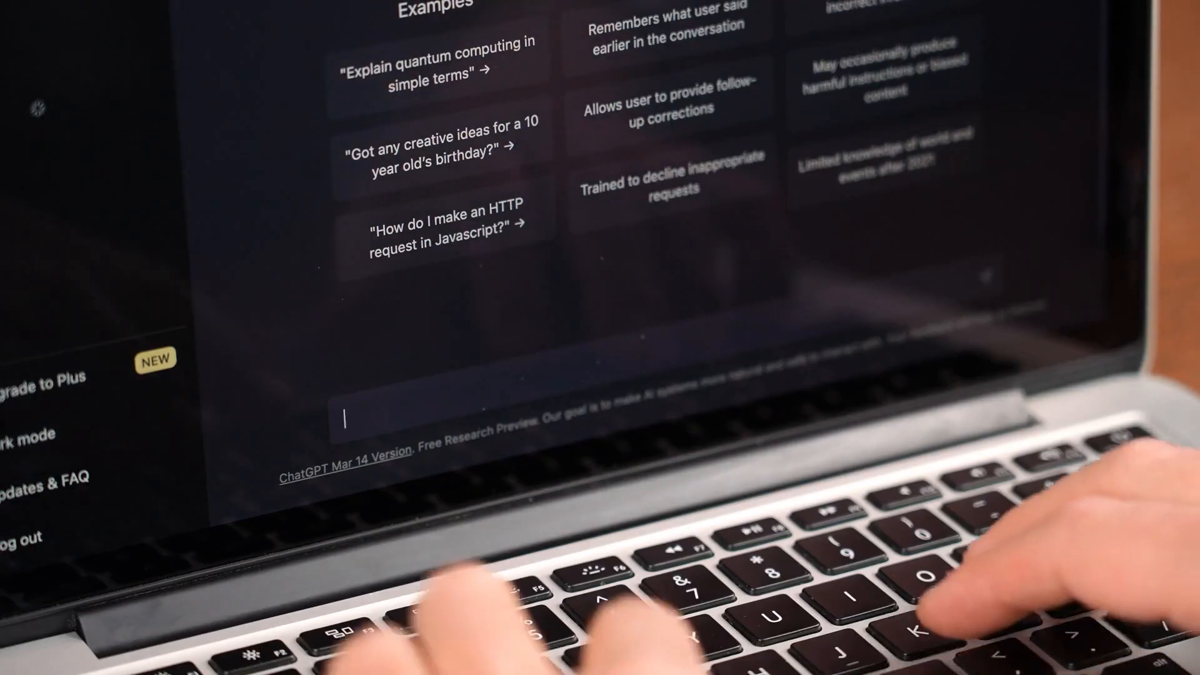
text(Tell me a s)
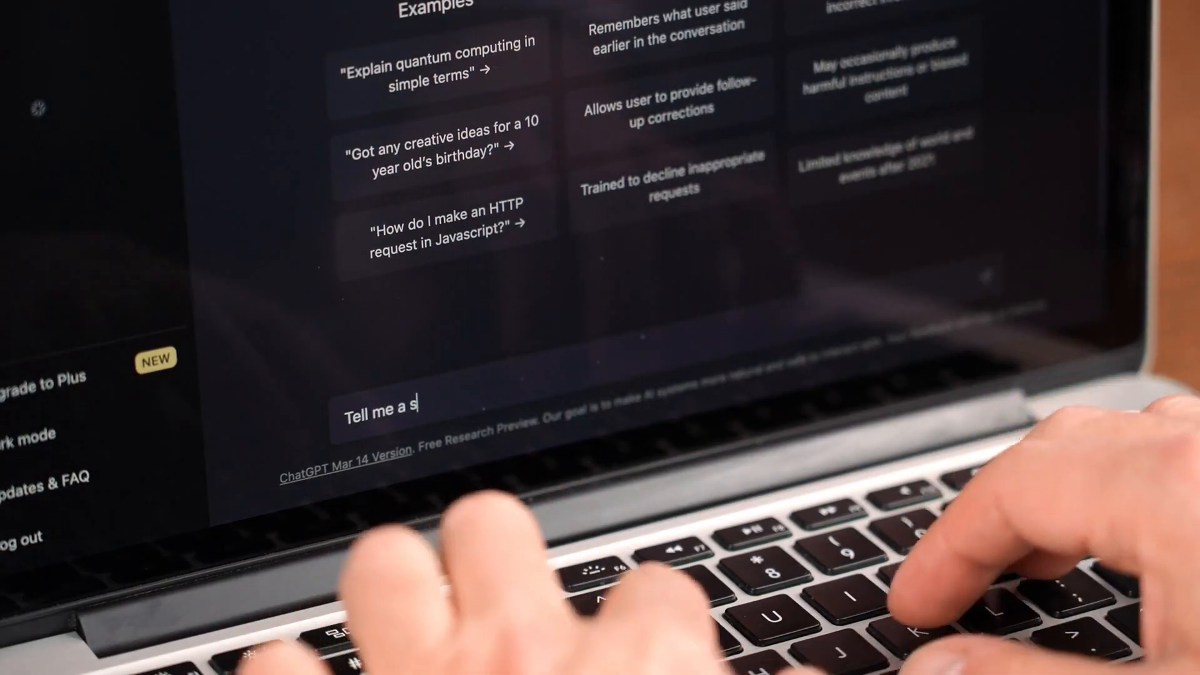